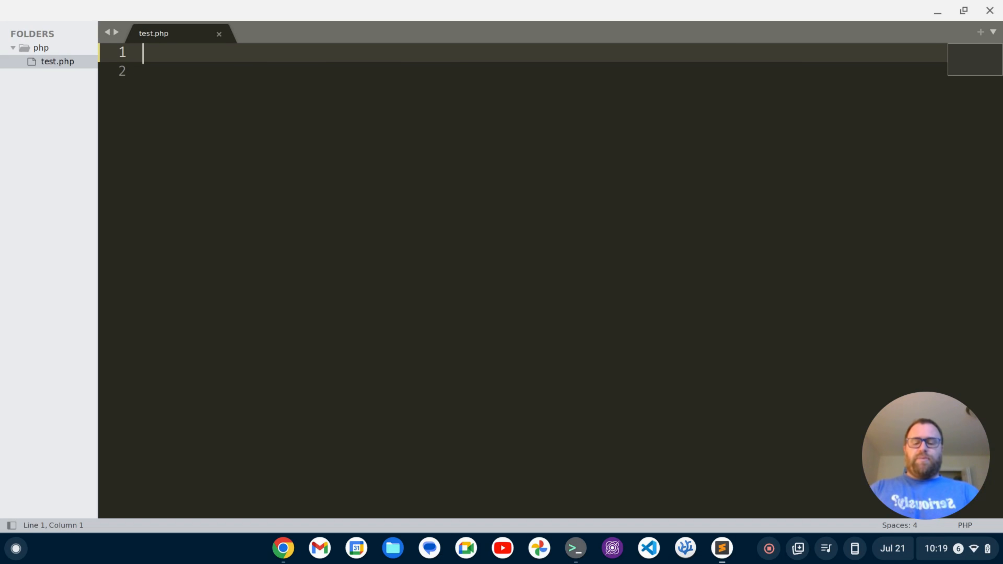
# Start test.php with <?php and an if/else whose condition is $name === "Tim".
pyautogui.write('<?php')
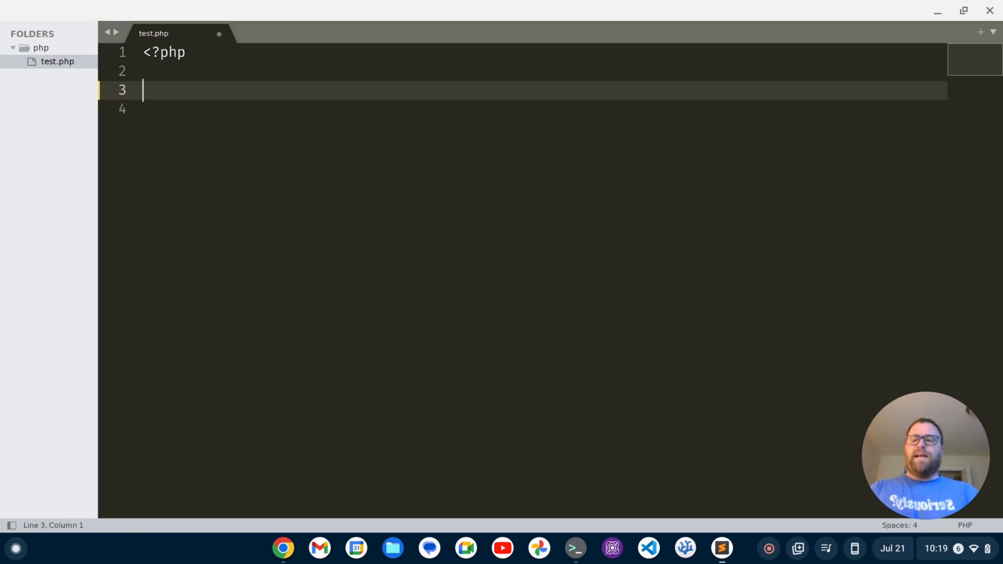
pyautogui.write('if (condition) {')
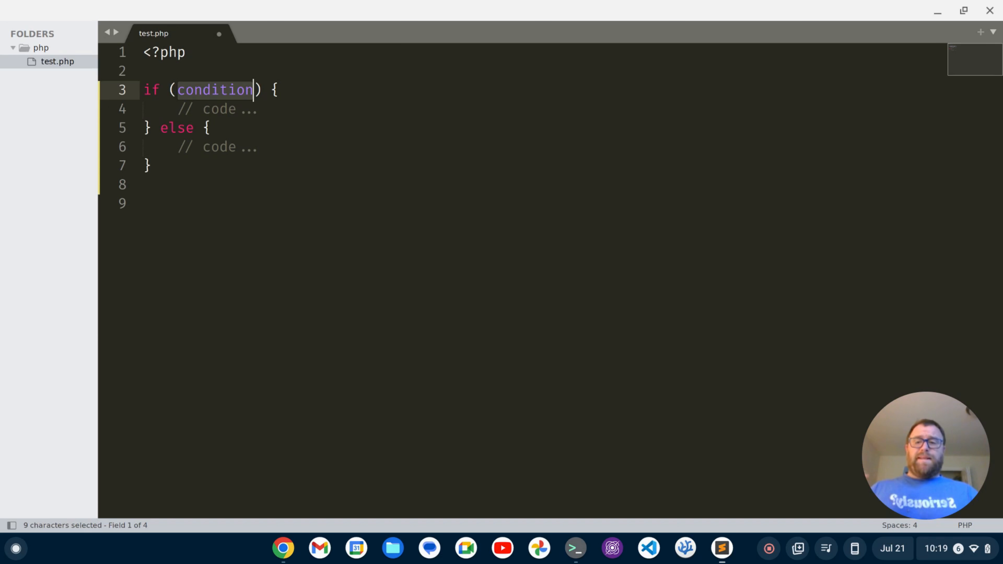
pyautogui.write('$) {')
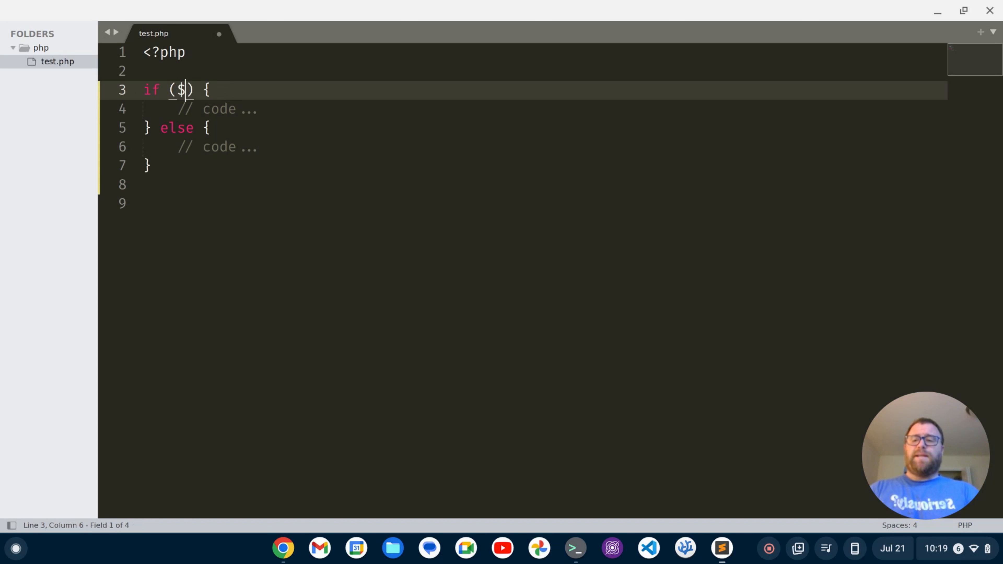
pyautogui.write('name =')
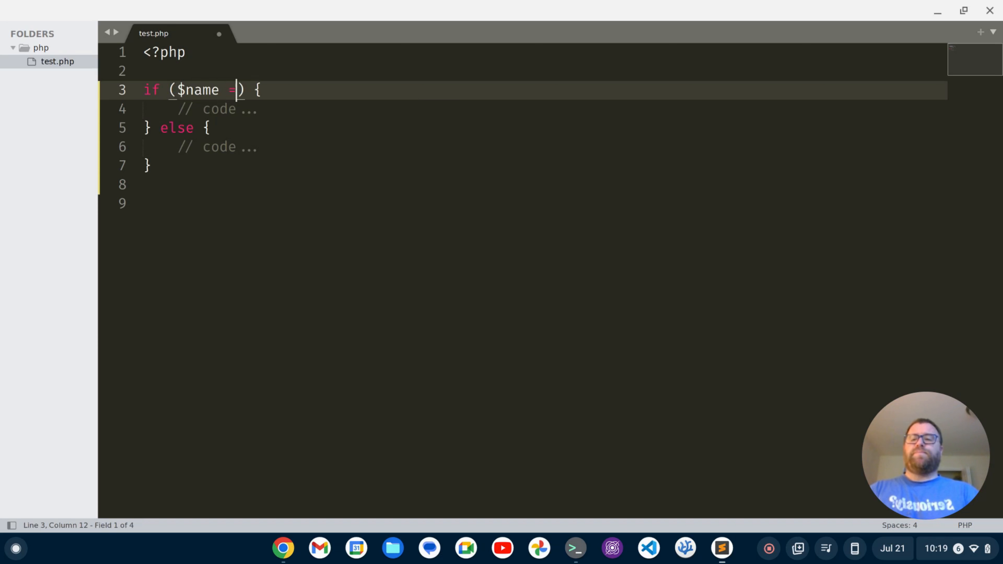
pyautogui.write('== "Tim"')
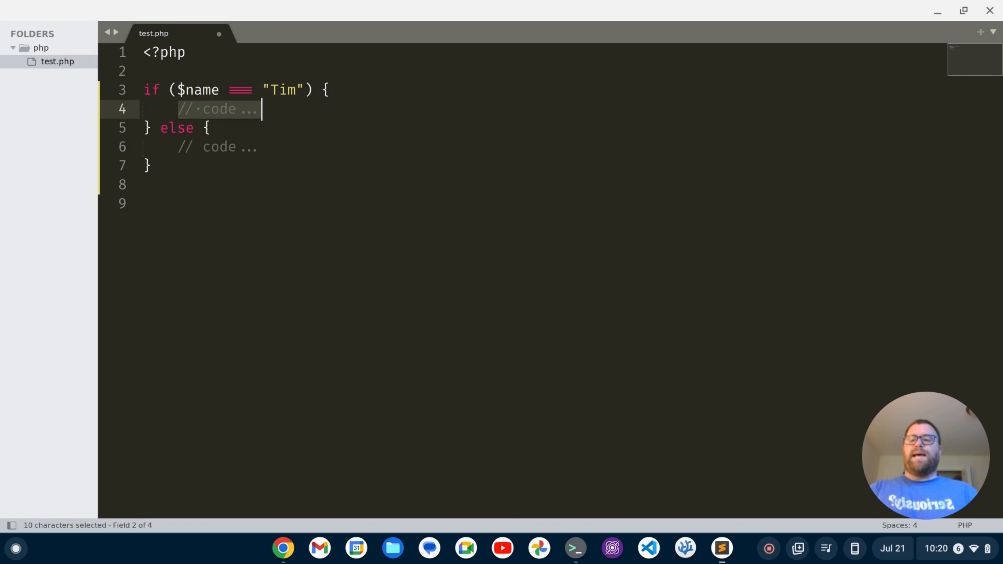
# Fill the if branch with echo "Hi, $name.\n";.
pyautogui.write('e')
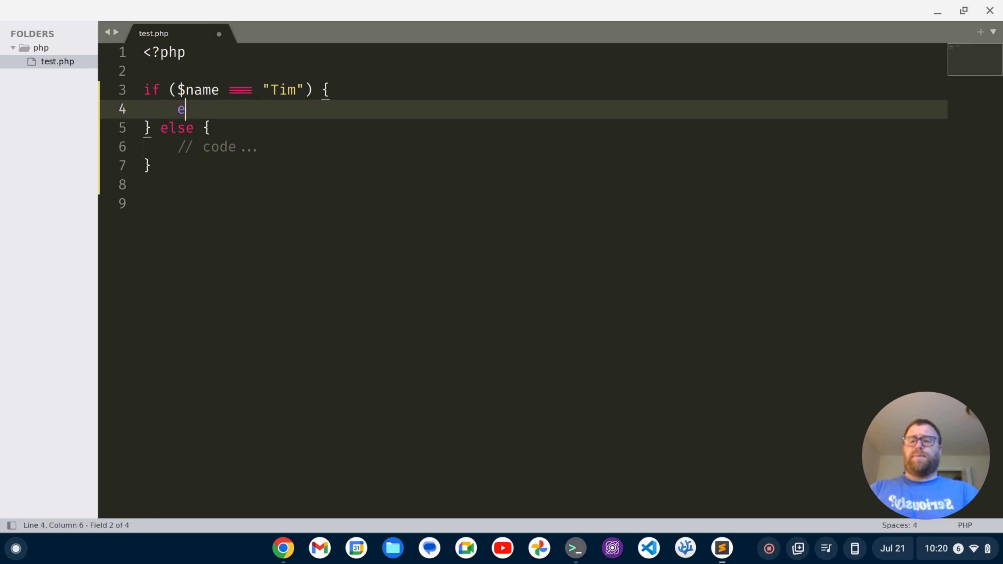
pyautogui.write('cho "Hi, "')
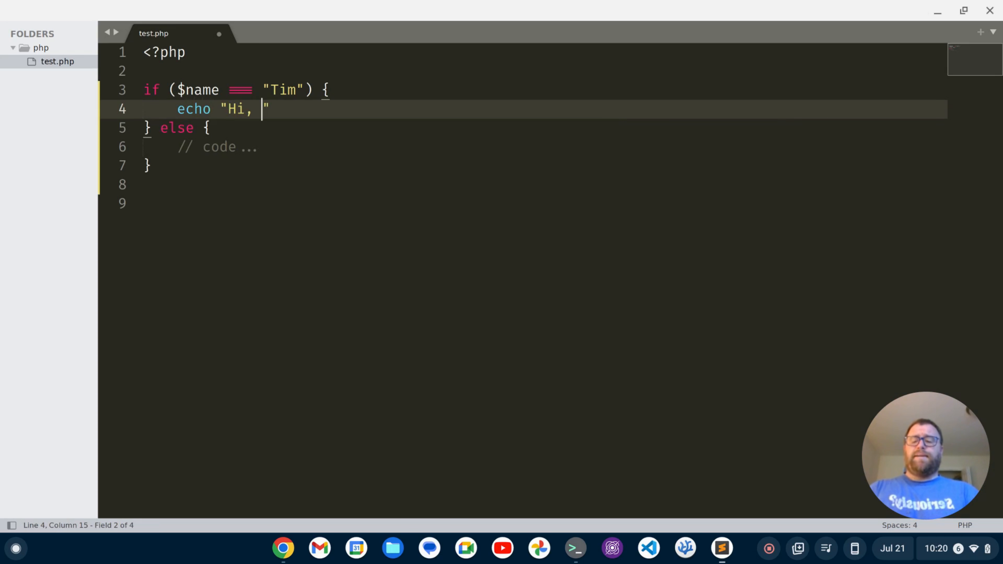
pyautogui.write('$name.')
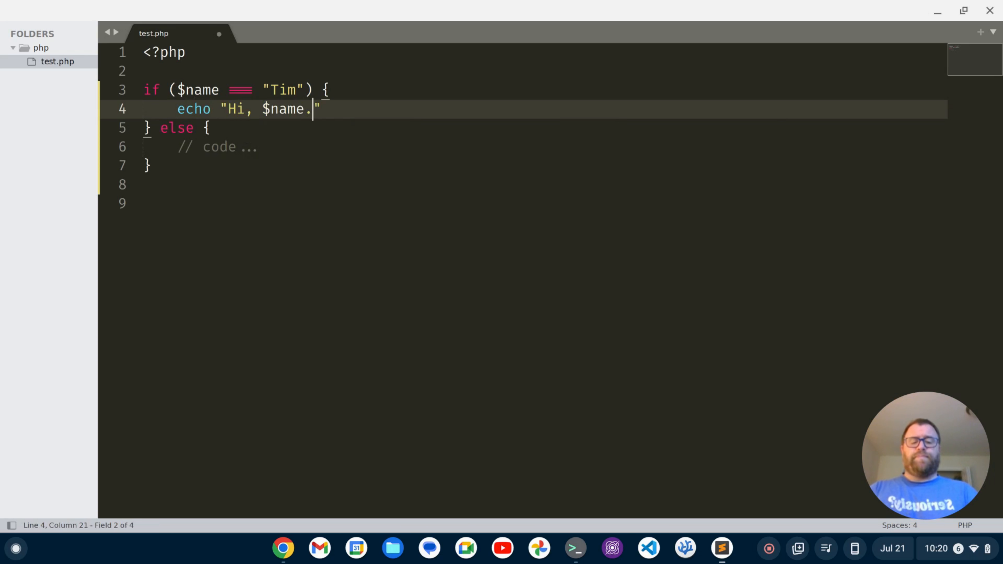
pyautogui.write('\\n";')
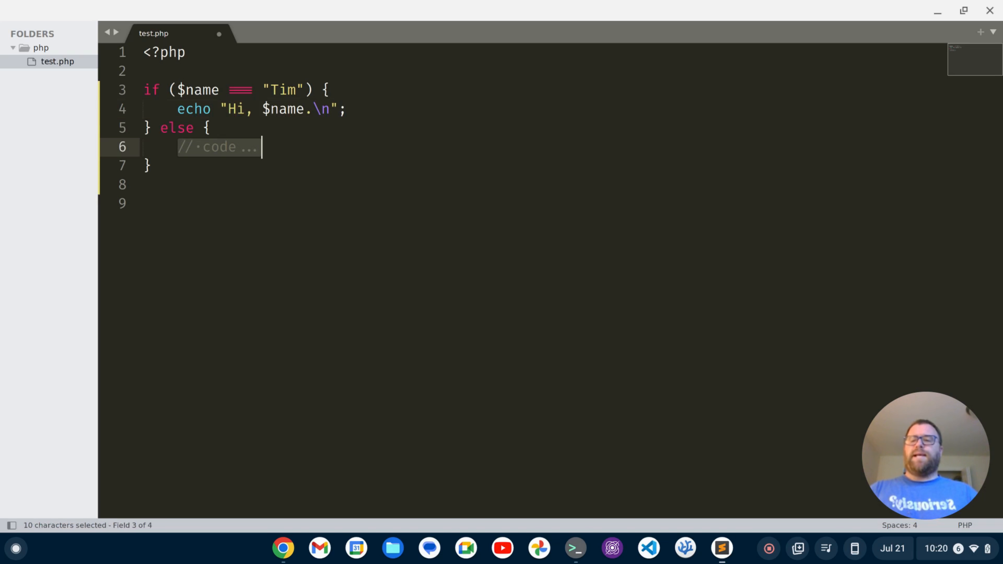
# Fill the else branch with echo "I don't know who you are, $name.\n"; and save test.php.
pyautogui.write('echo ""')
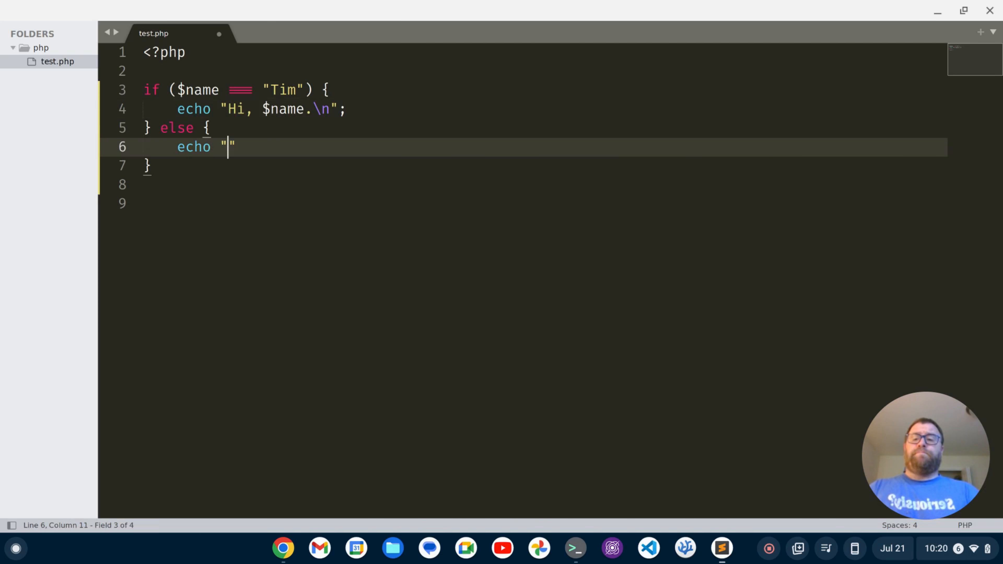
pyautogui.write("I don't know who you")
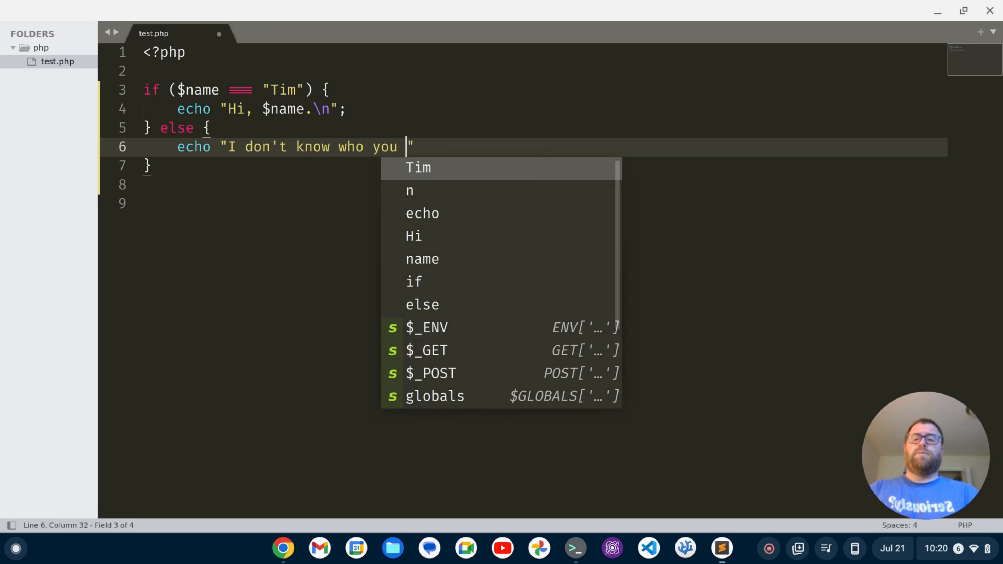
pyautogui.write('are, $name')
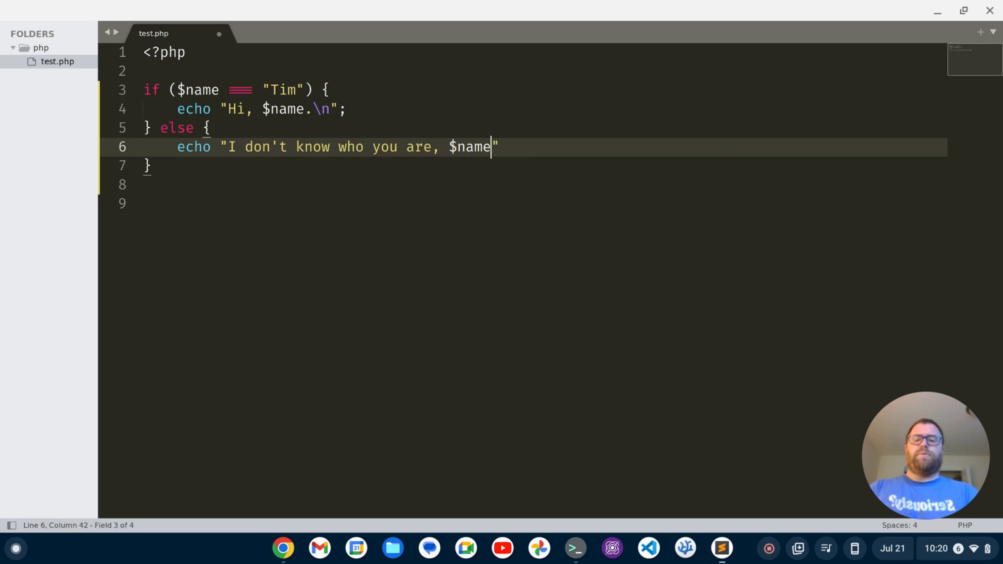
pyautogui.write('.\\n')
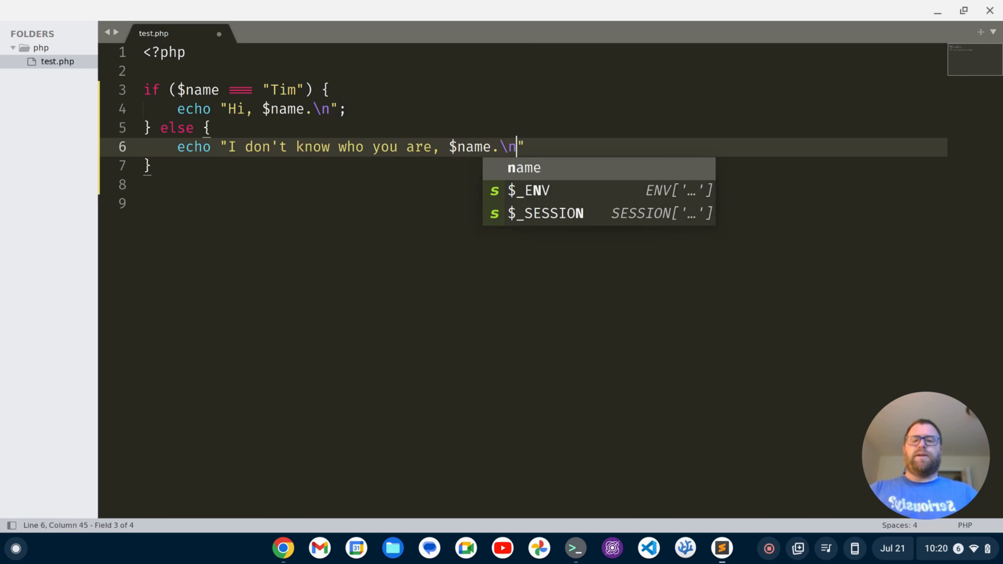
pyautogui.write(';')
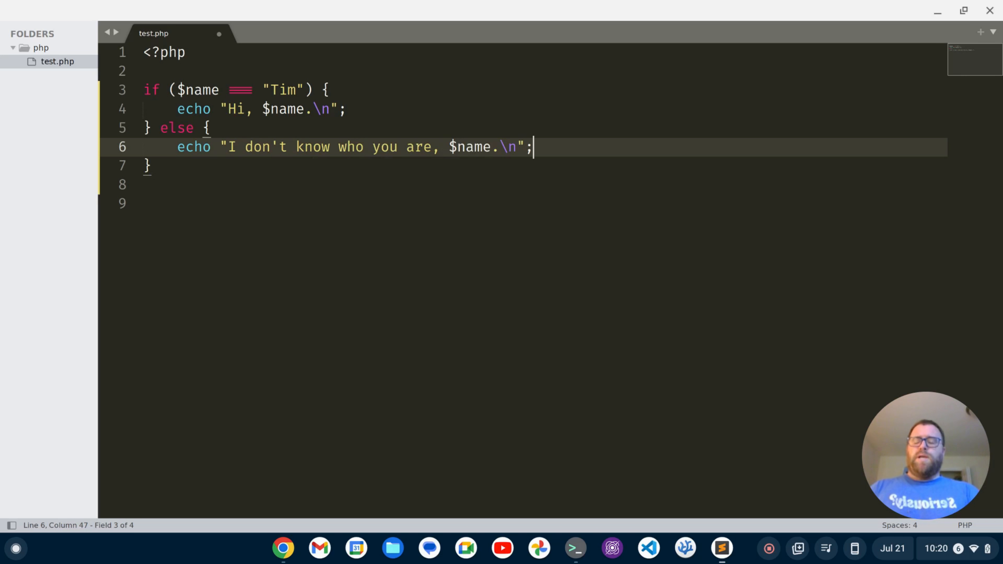
pyautogui.press('ctrl+s')
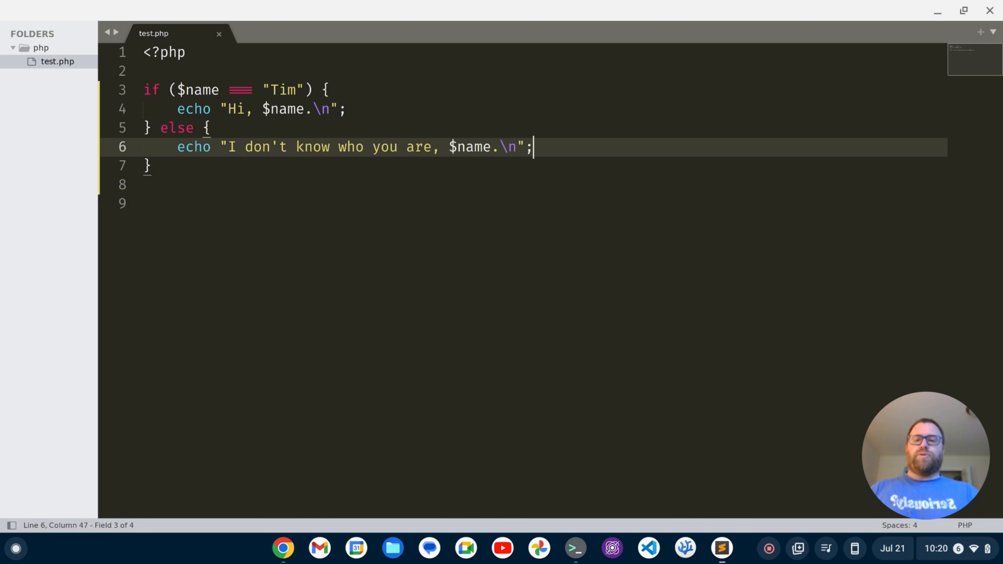
# Install Package Control from the Command Palette and dismiss its success notice.
pyautogui.press('ctrl+shift+p')
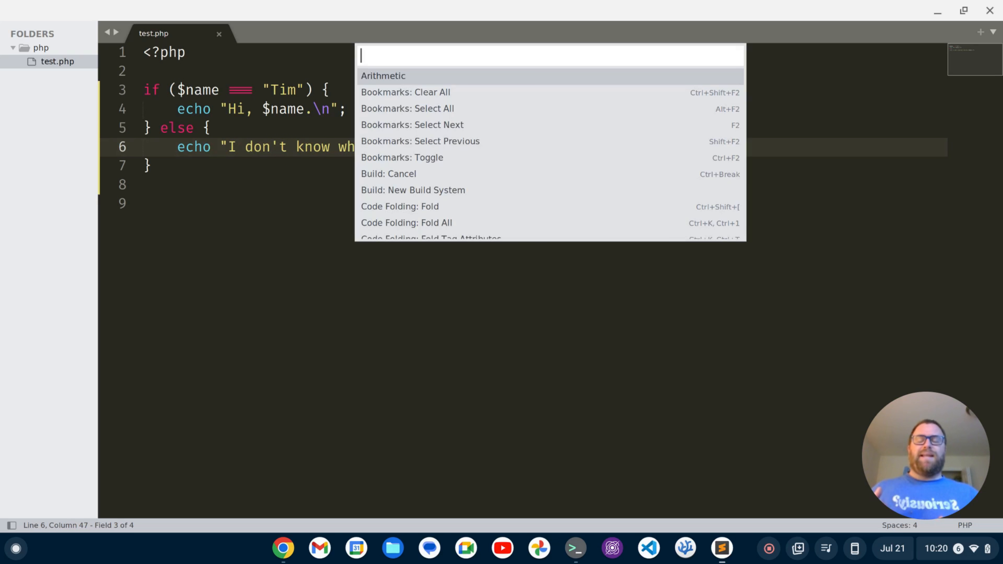
pyautogui.write('packa')
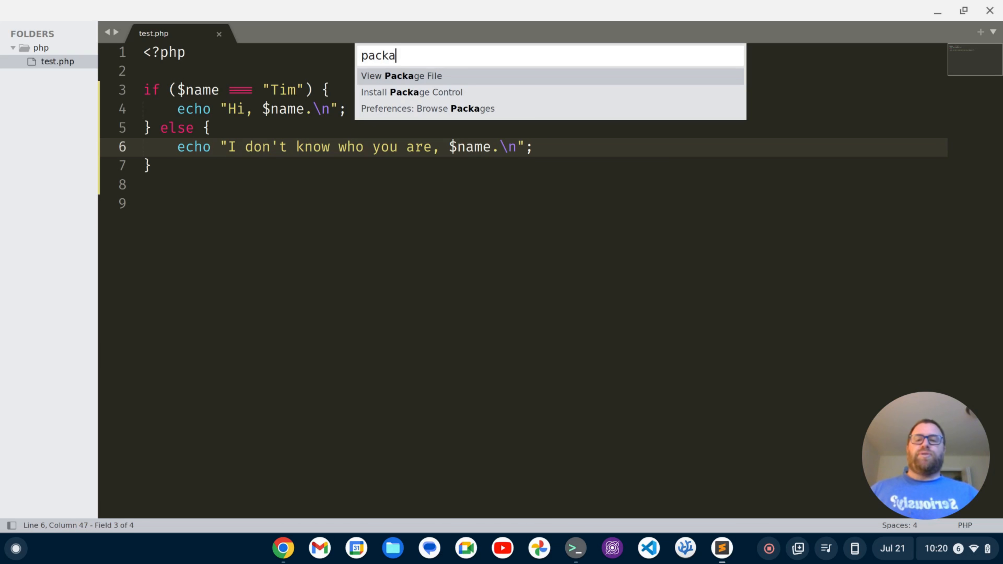
pyautogui.press('Escape')
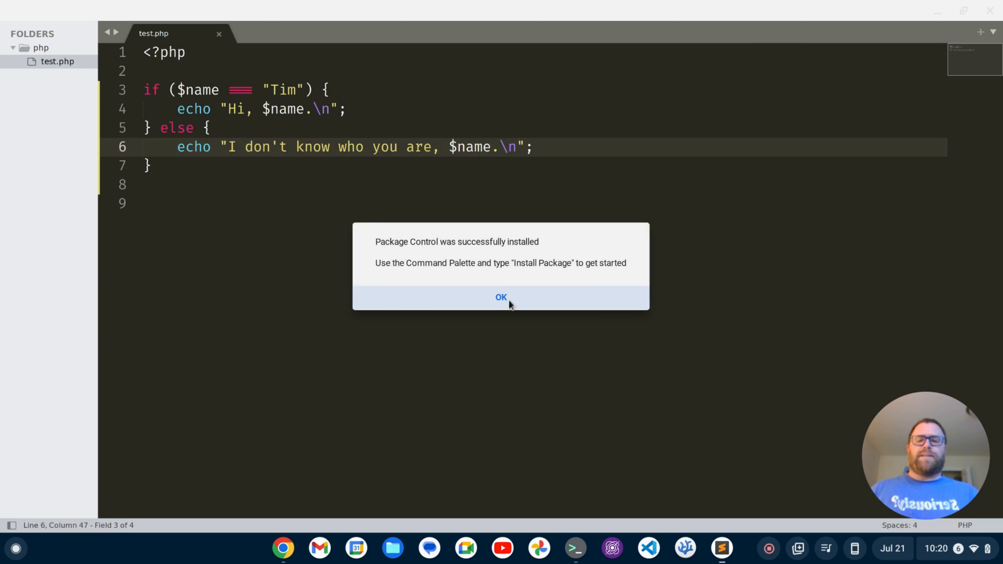
pyautogui.click(501, 297)
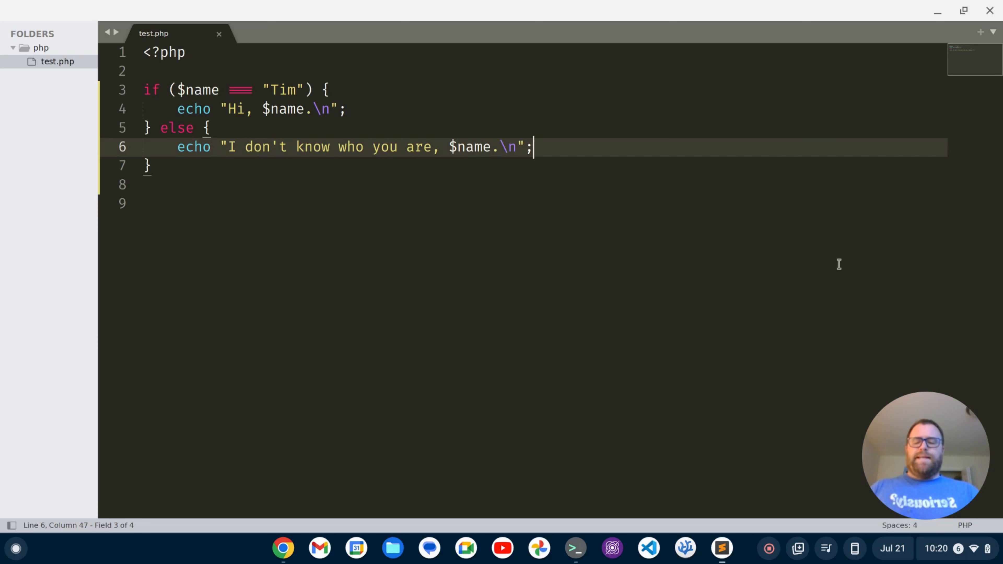
# Run Package Control: Install Package from the Command Palette.
pyautogui.write('packa')
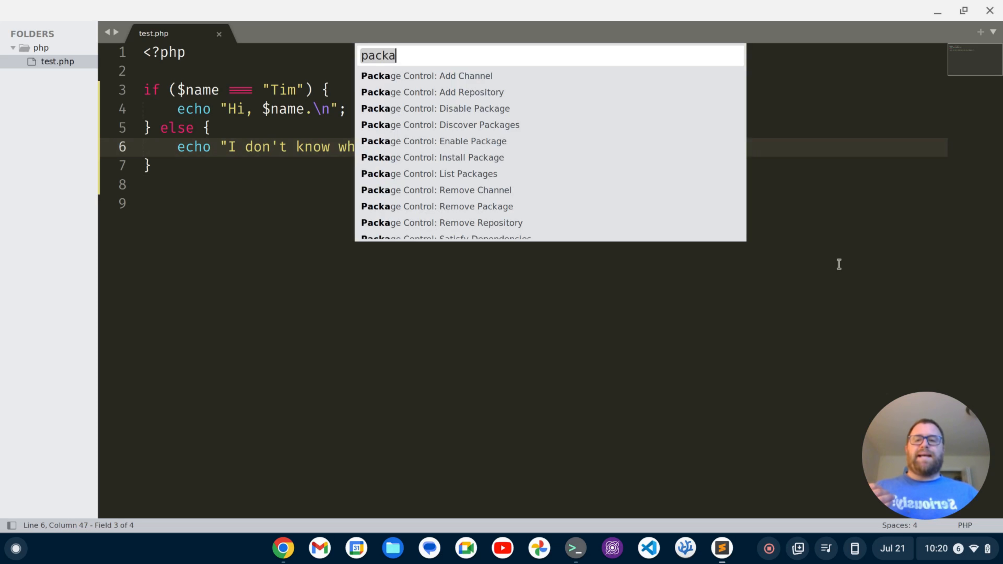
pyautogui.press('ctrl+a')
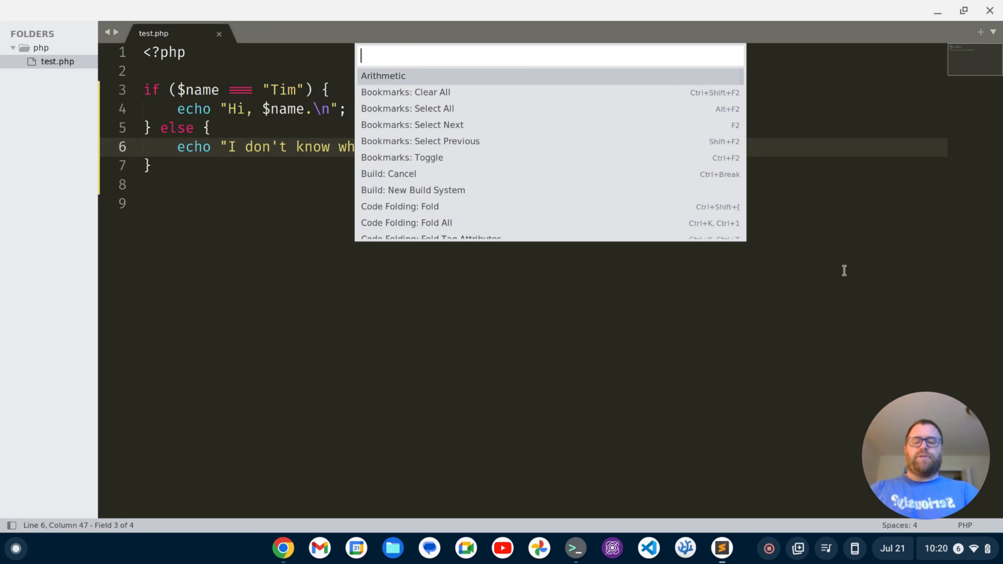
pyautogui.write('packag')
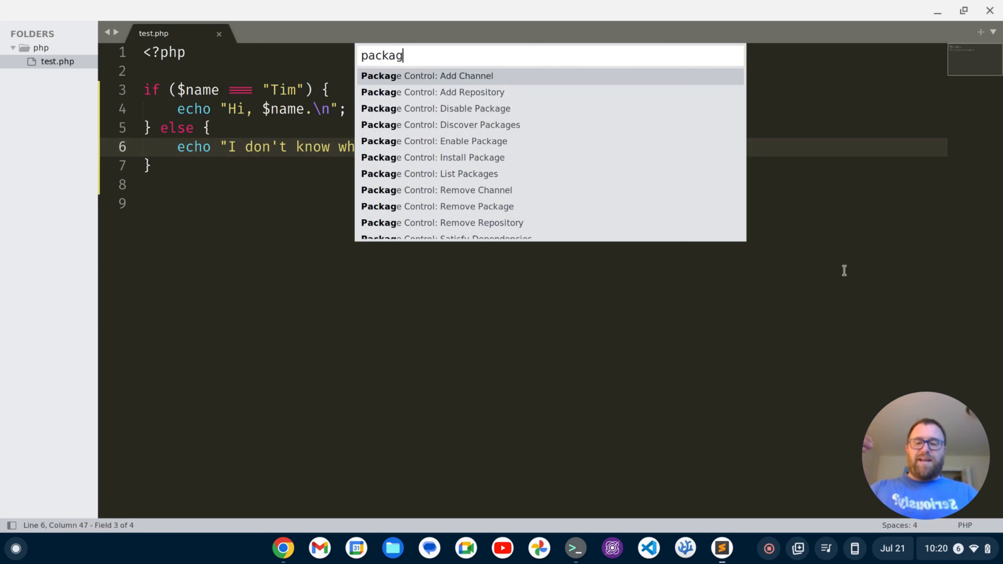
pyautogui.press('Down')
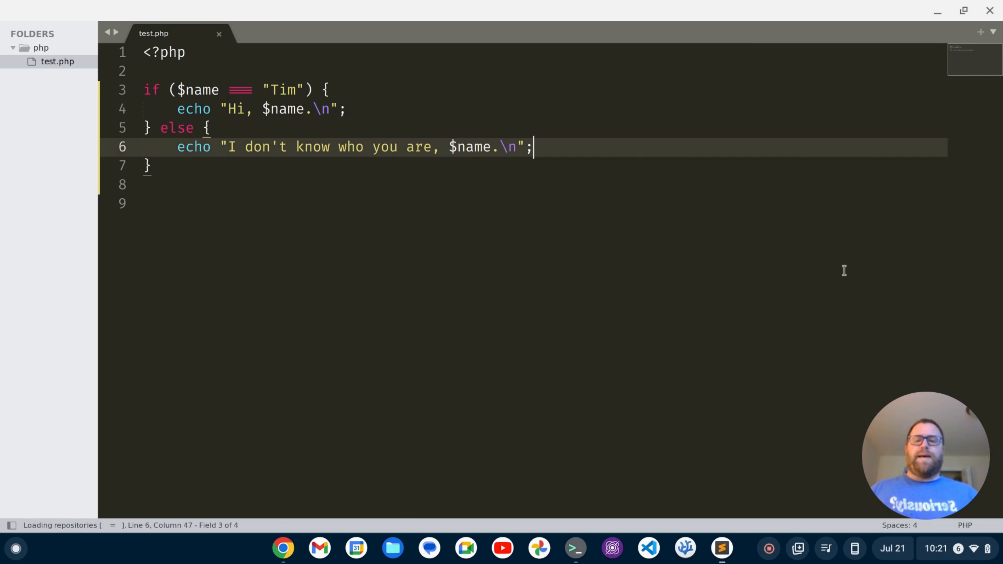
# Search the package list for 'lsp' and install the LSP package.
pyautogui.press('ctrl+shift+p')
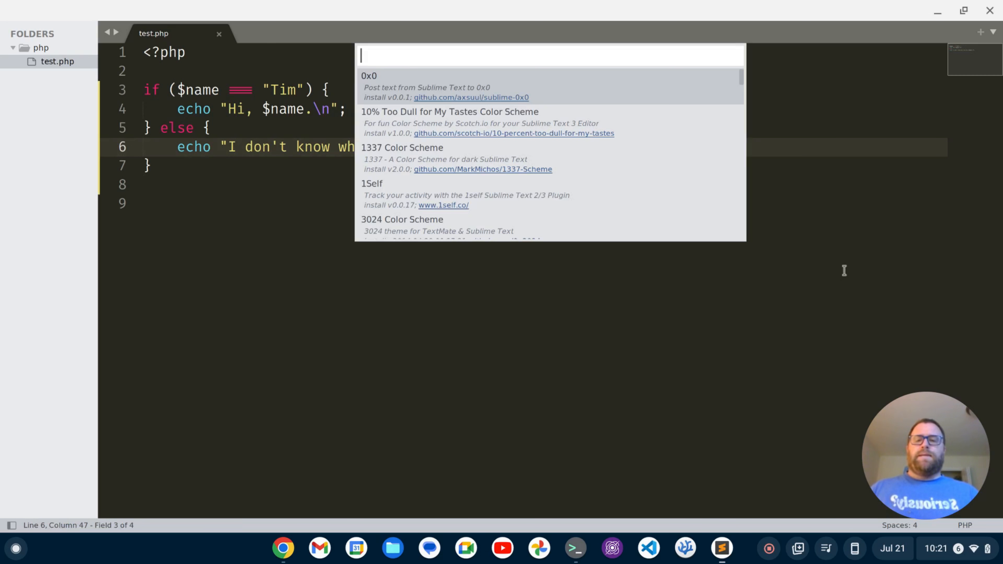
pyautogui.write('lsp')
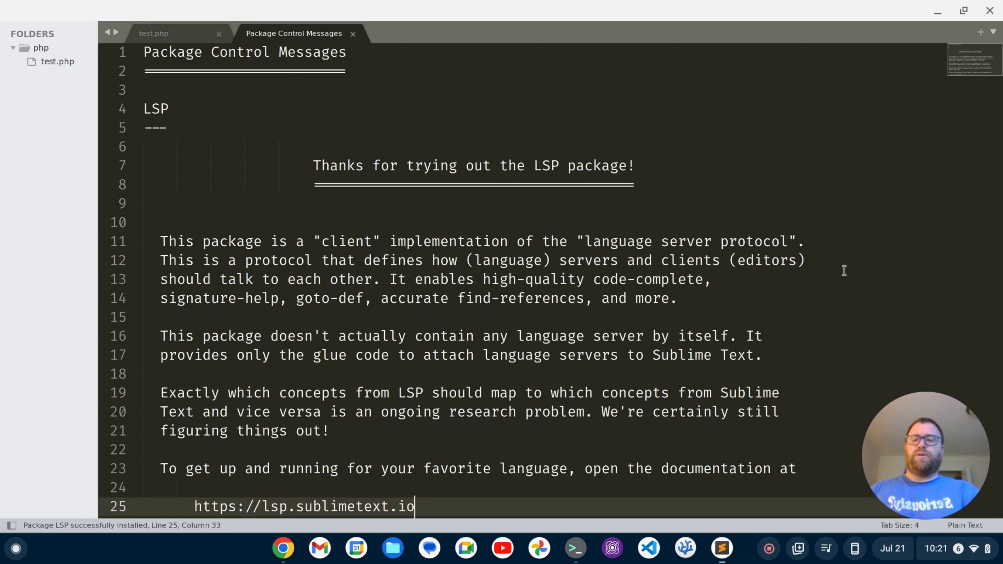
pyautogui.click(352, 34)
pyautogui.write('lsp-int')
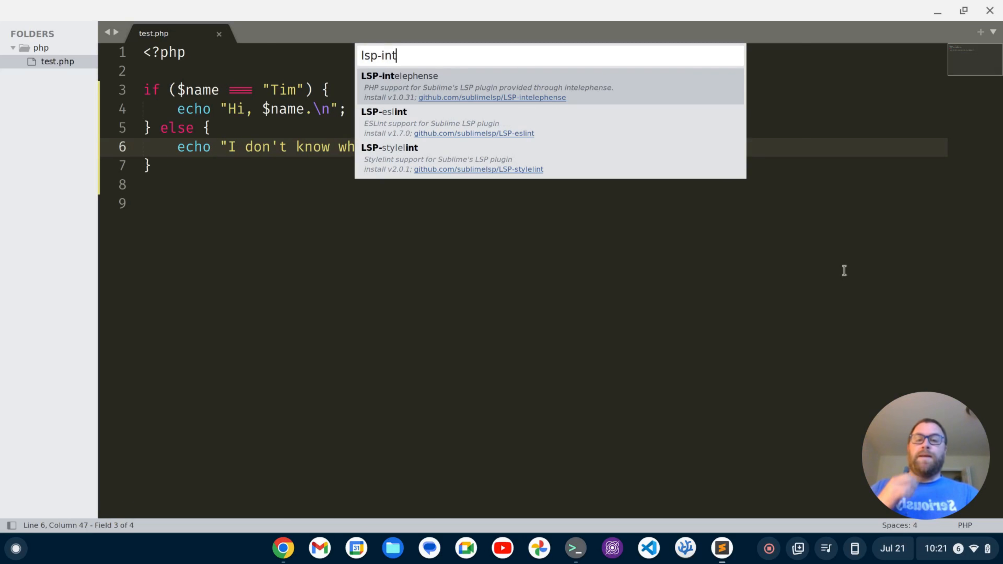
# Install LSP-intelephense and download the Node.js runtime it needs.
pyautogui.click(399, 75)
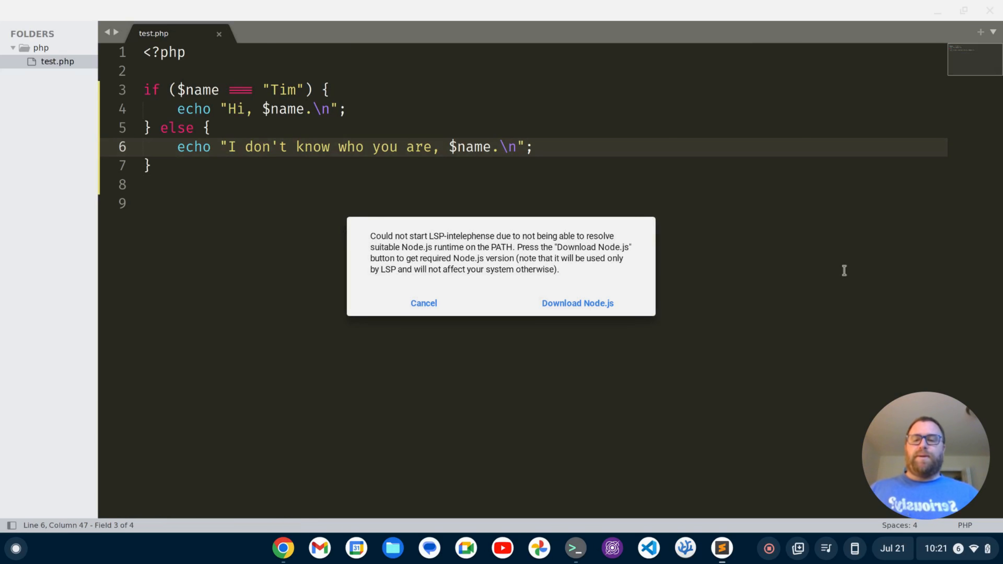
pyautogui.moveTo(576, 303)
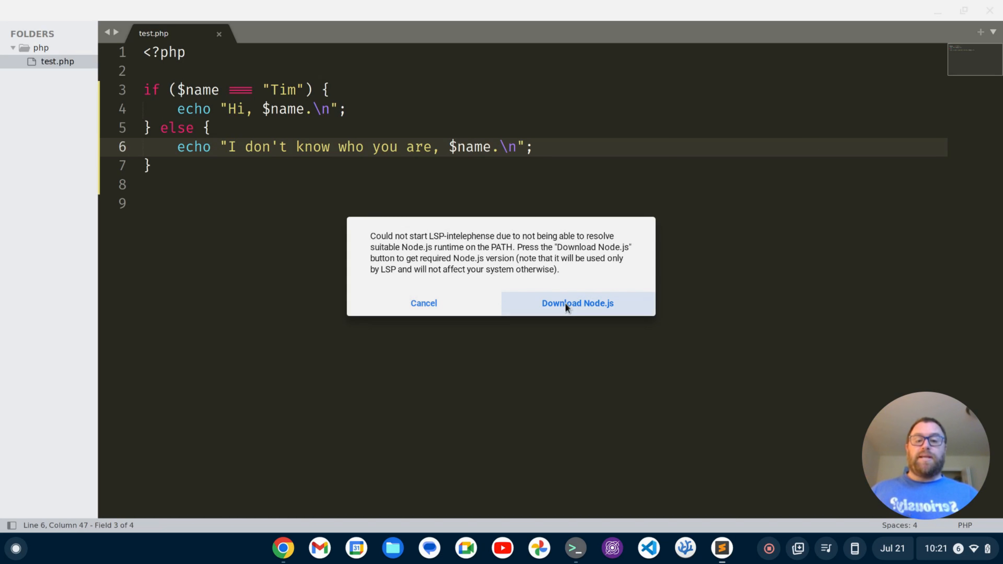
pyautogui.click(576, 303)
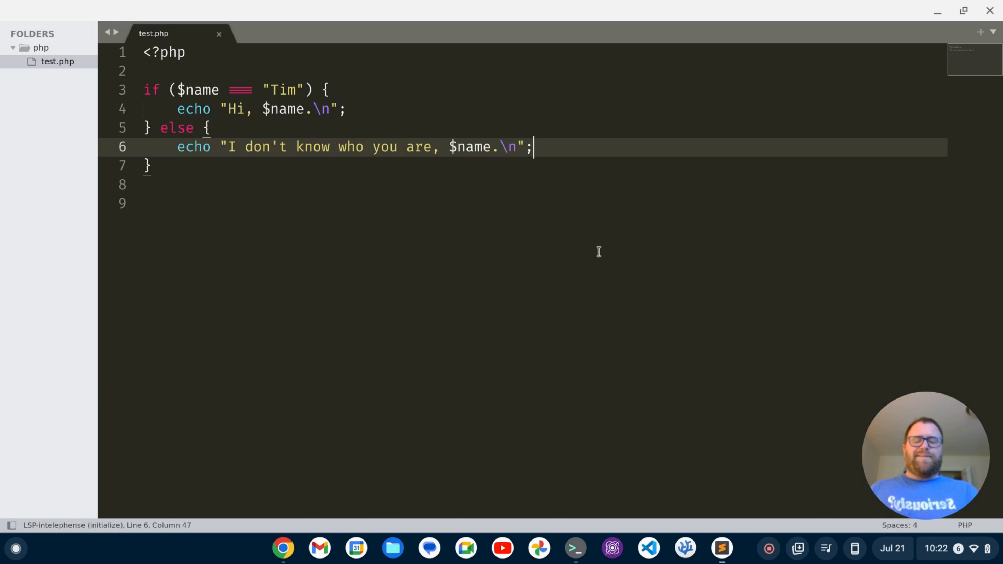
pyautogui.press('Backspace')
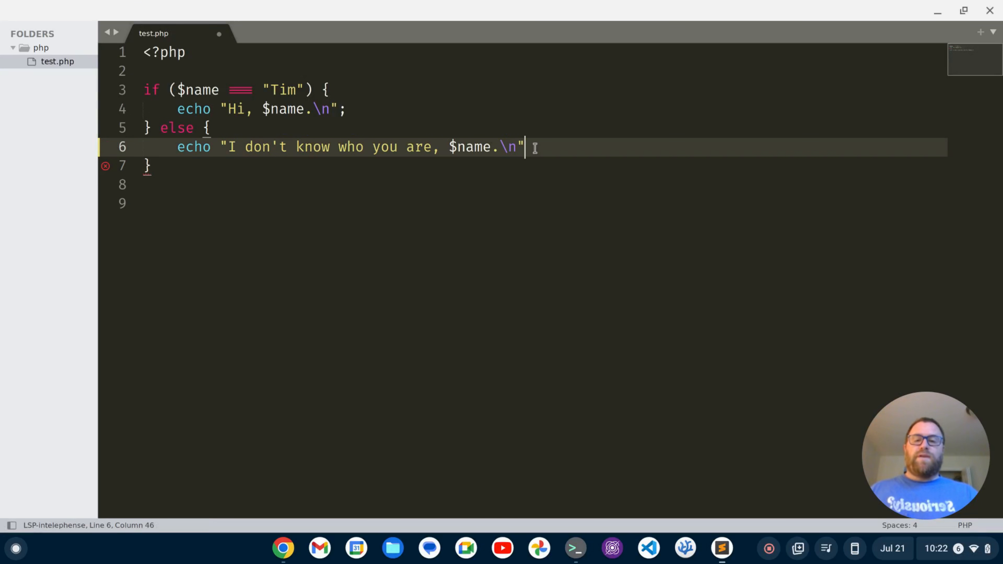
pyautogui.write(';')
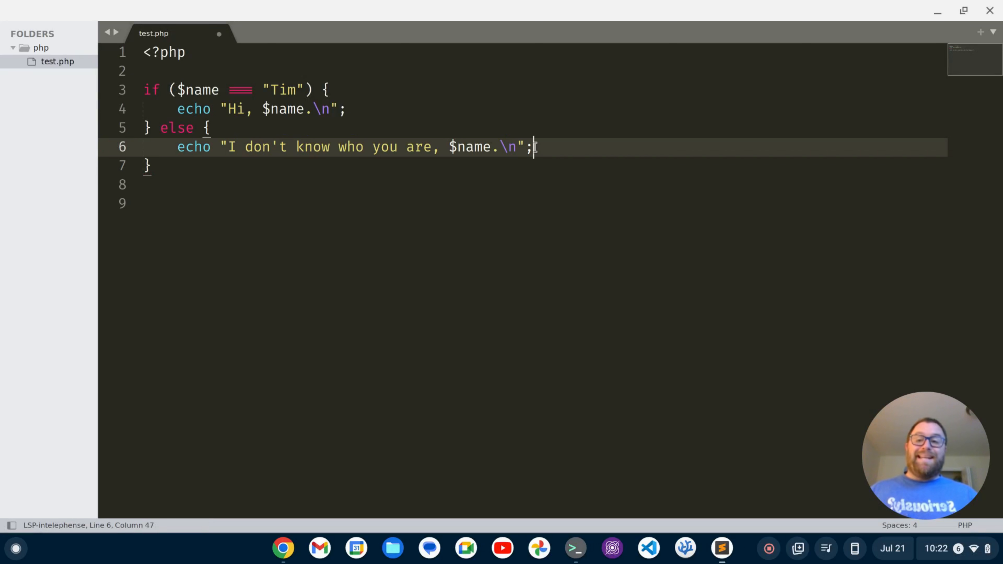
pyautogui.press('ctrl+s')
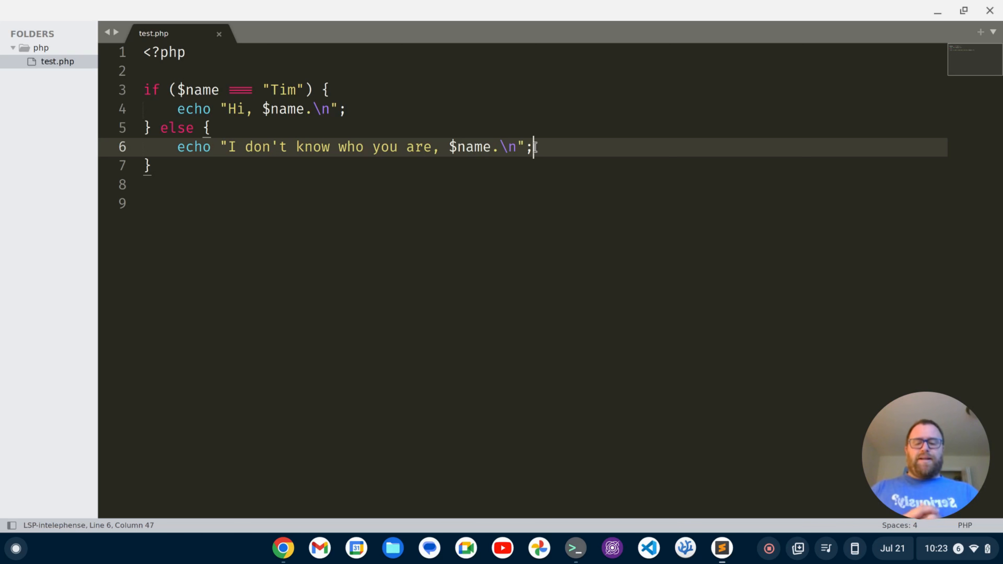
pyautogui.press('ctrl+shift+p')
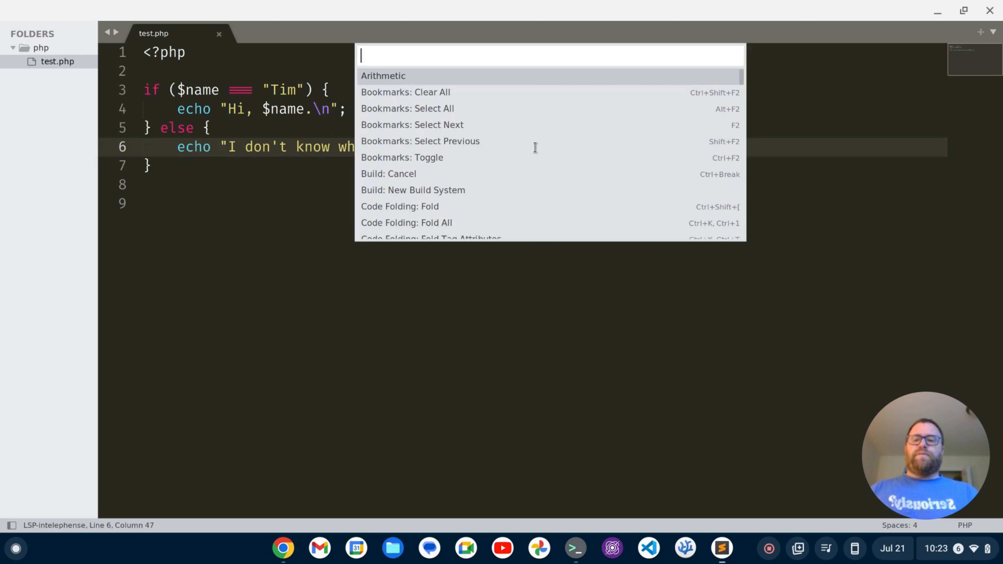
pyautogui.write('pack')
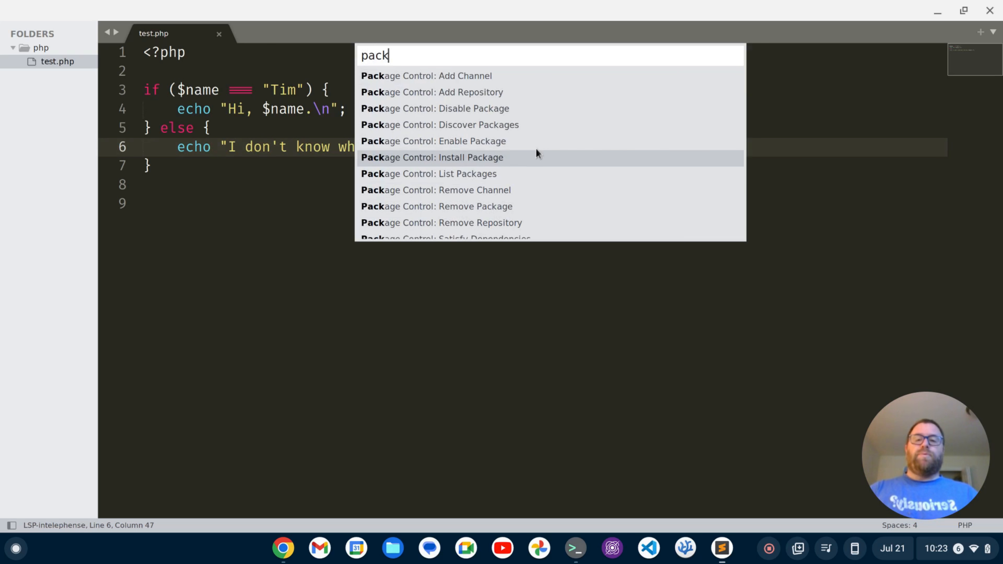
pyautogui.click(432, 157)
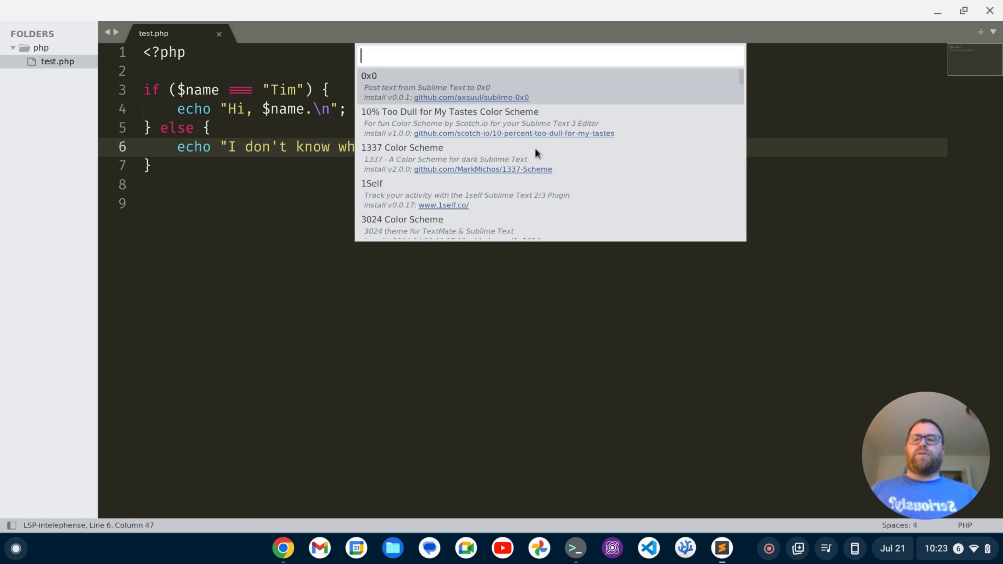
pyautogui.write('terminau')
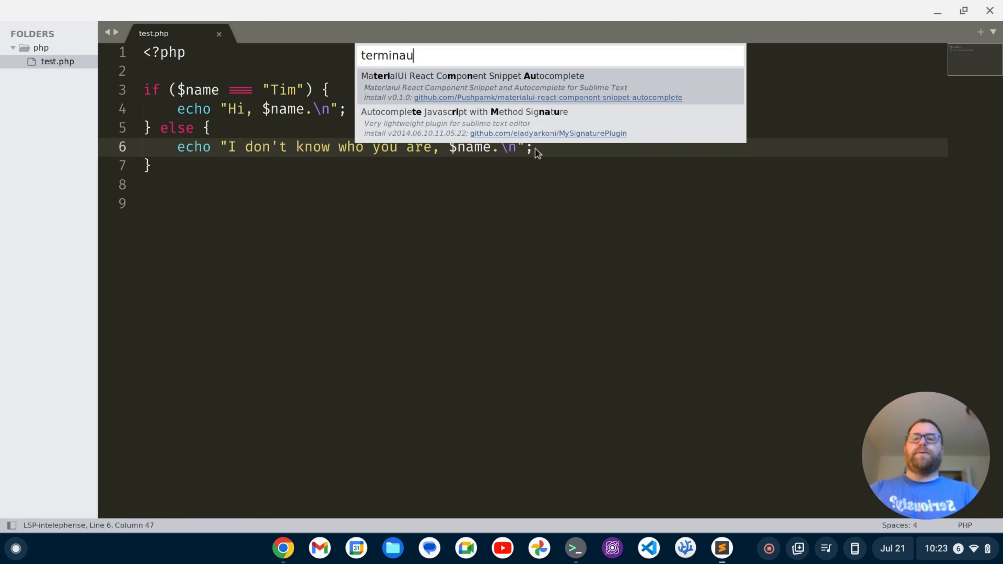
pyautogui.press('Escape')
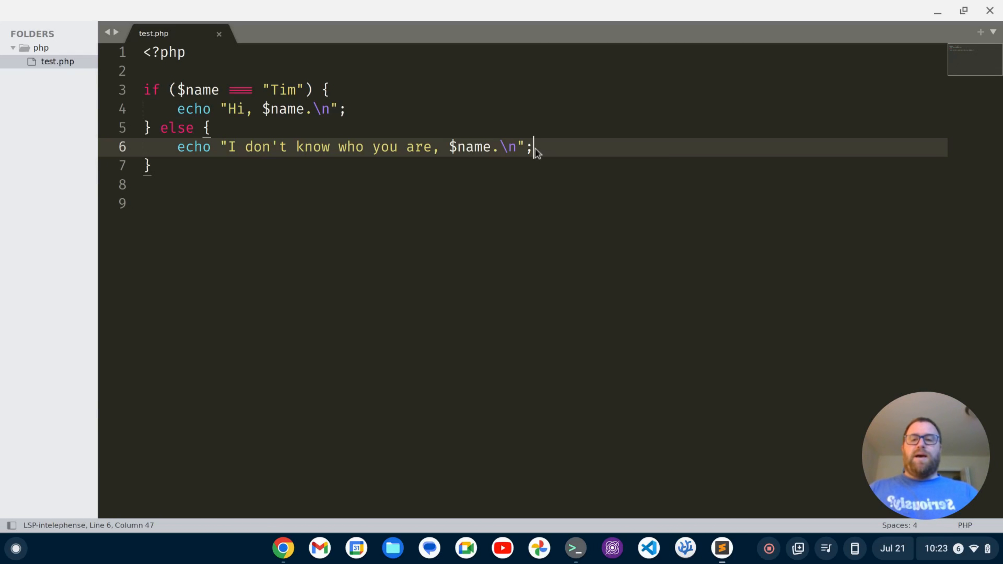
# Run Terminus: Open Default Shell in Panel to get a shell at the php folder.
pyautogui.write('open')
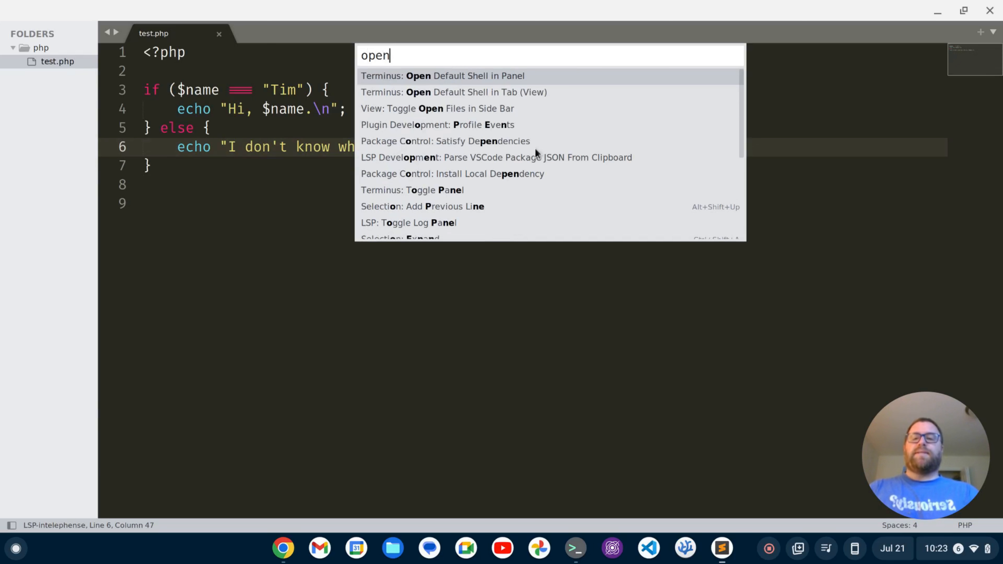
pyautogui.write('ter')
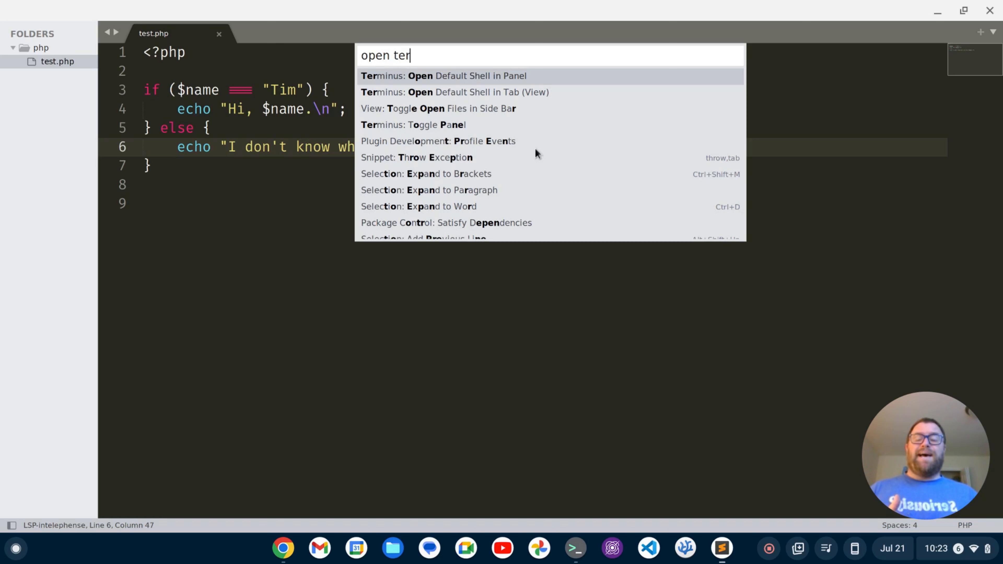
pyautogui.click(442, 75)
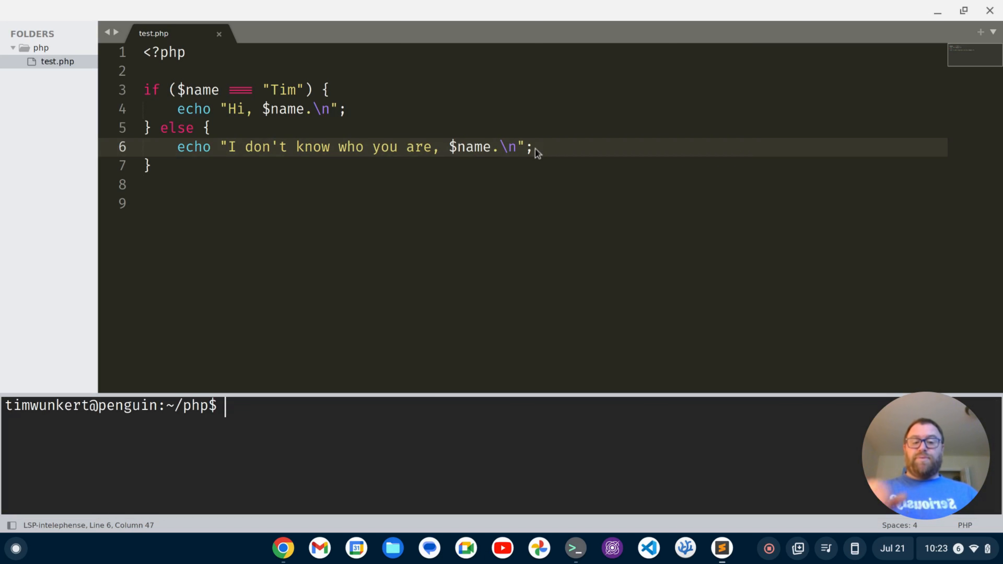
# Run php test.php in the Terminus panel, printing undefined-variable notices.
pyautogui.write('php')
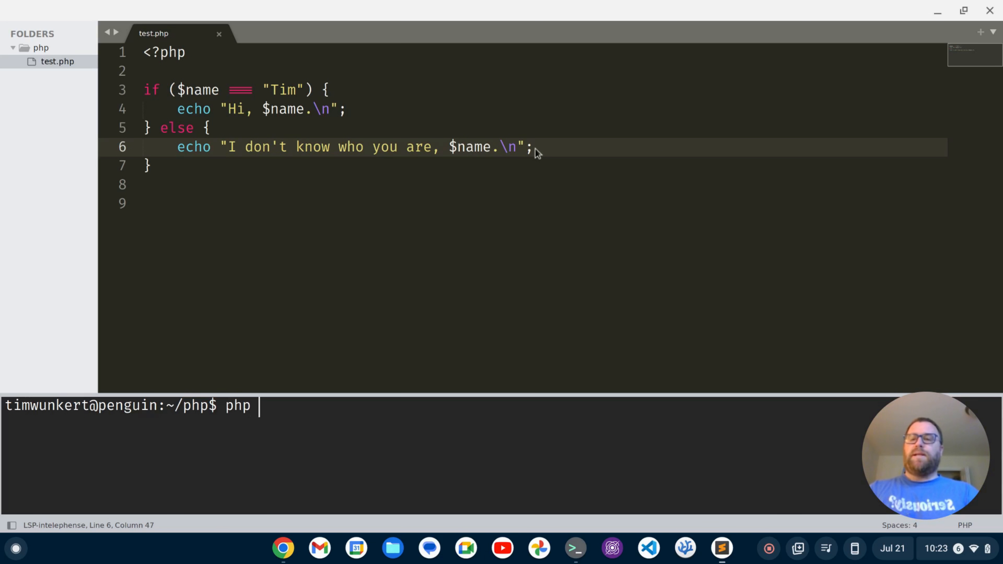
pyautogui.write('test.php')
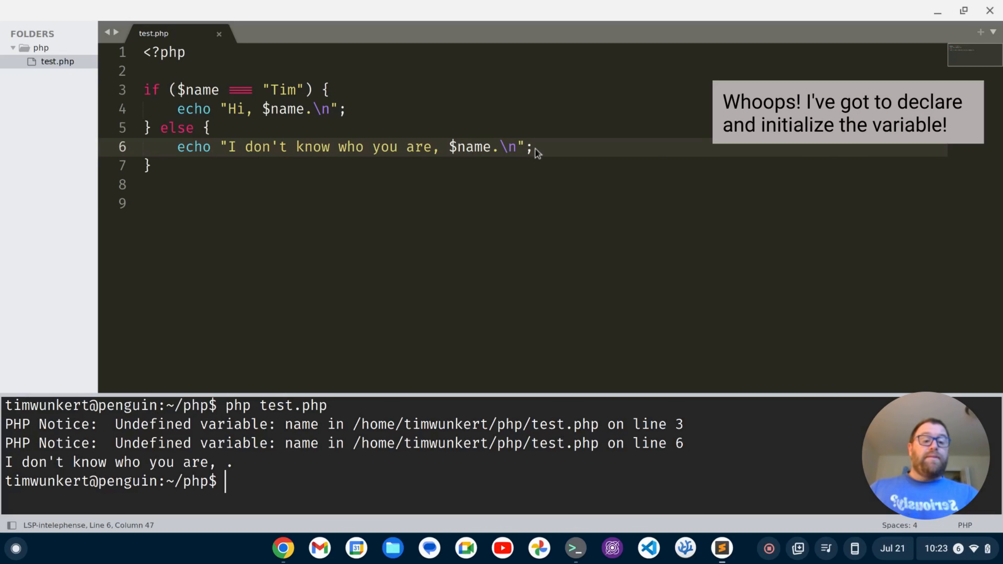
pyautogui.moveTo(241, 54)
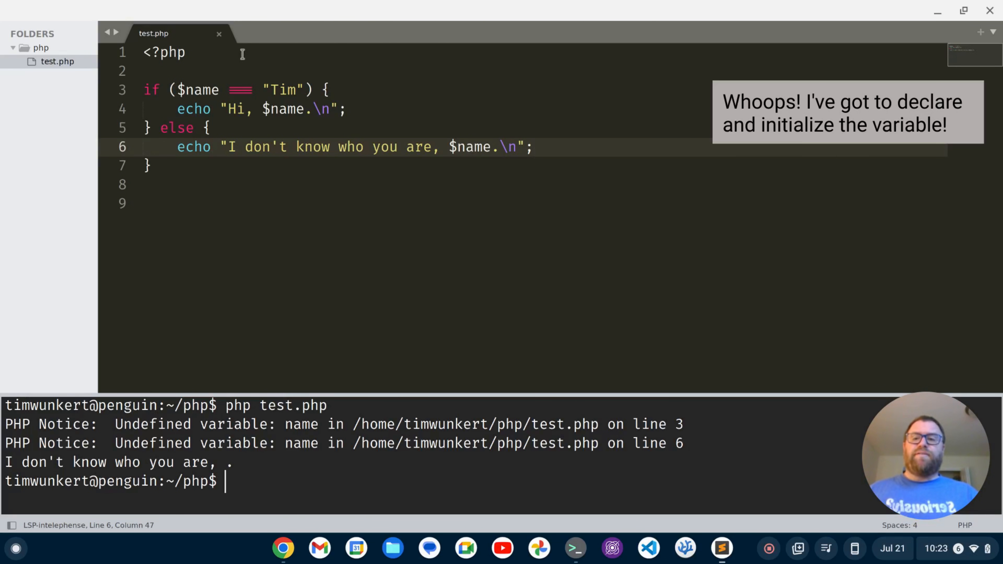
# Declare $name = "Tim"; on line 3, run it to print "Hi, Tim.", then empty the value.
pyautogui.write('$name')
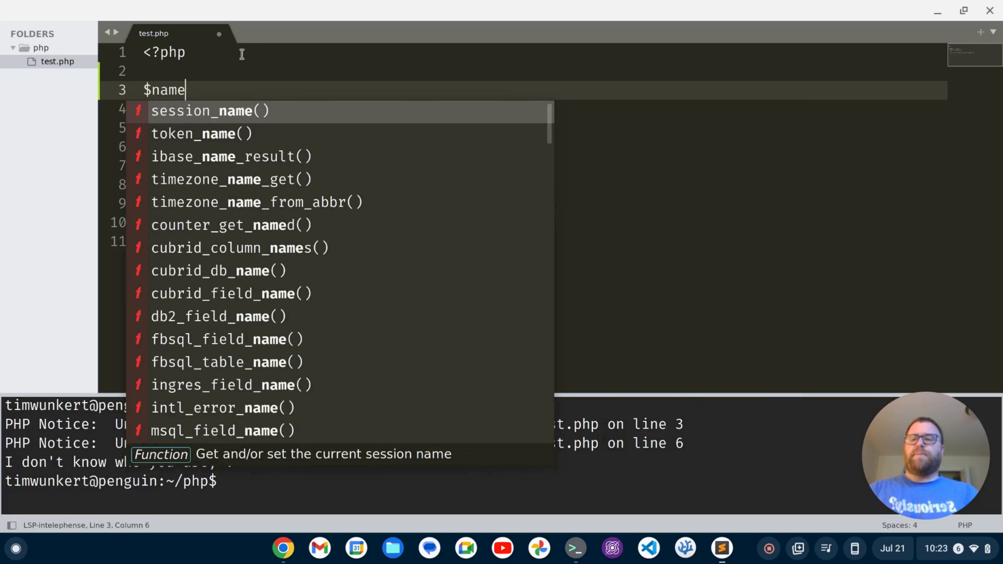
pyautogui.write('= "Tim"')
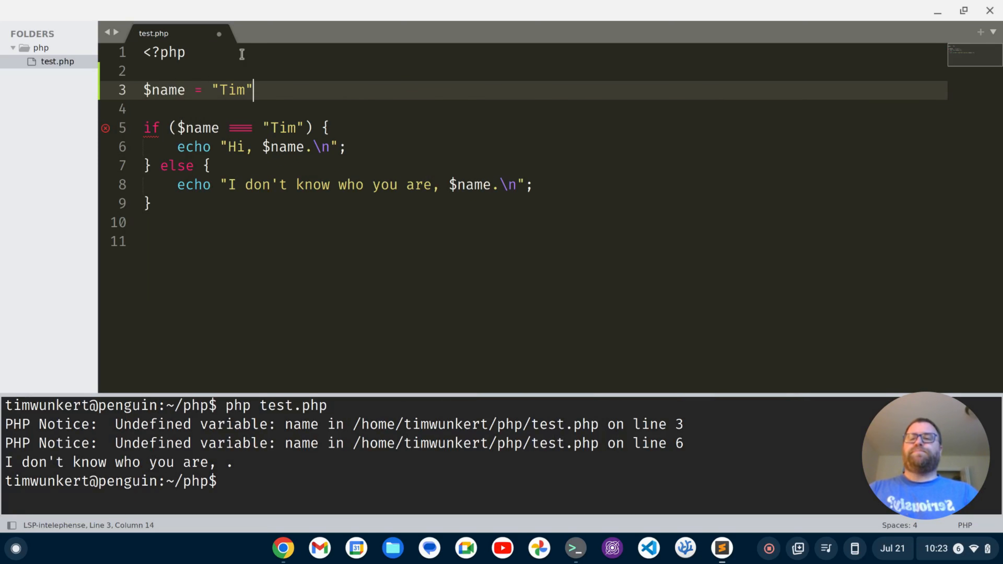
pyautogui.write(';')
pyautogui.click(431, 481)
pyautogui.write('php test.php')
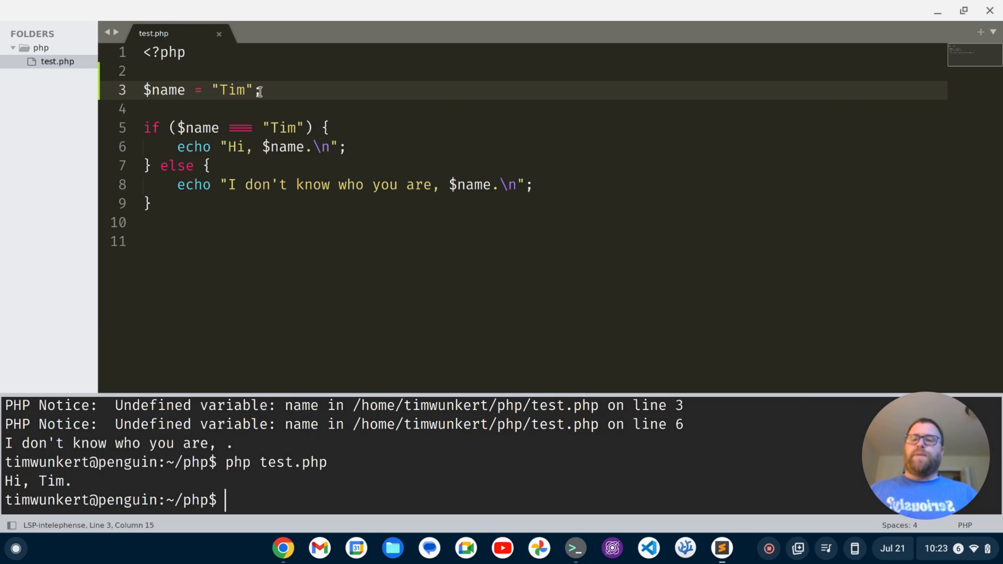
pyautogui.press('Backspace')
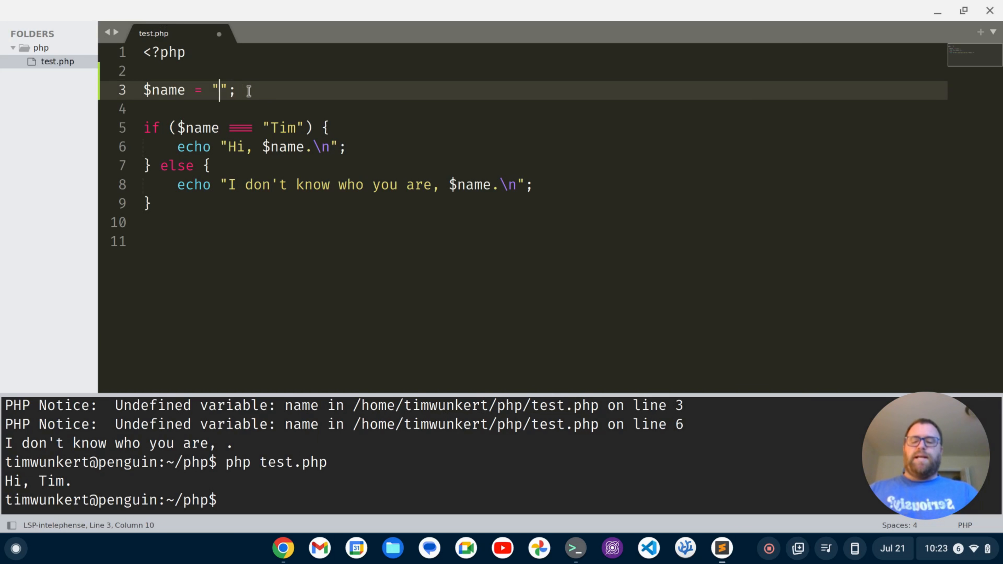
# Set $name to "Joe", save, and rerun php test.php to print "I don't know who you are, Joe.".
pyautogui.write('Joe')
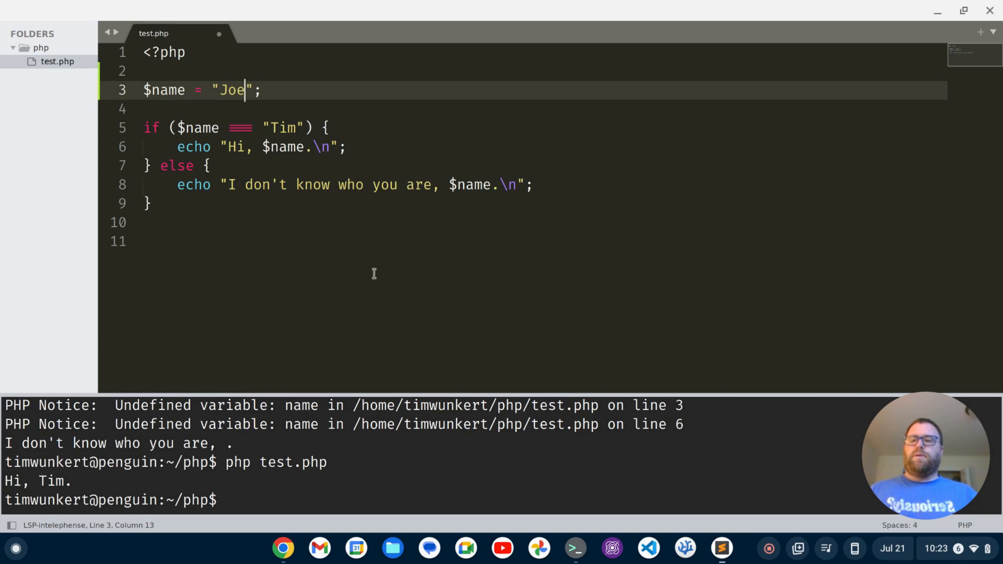
pyautogui.press('ctrl+s')
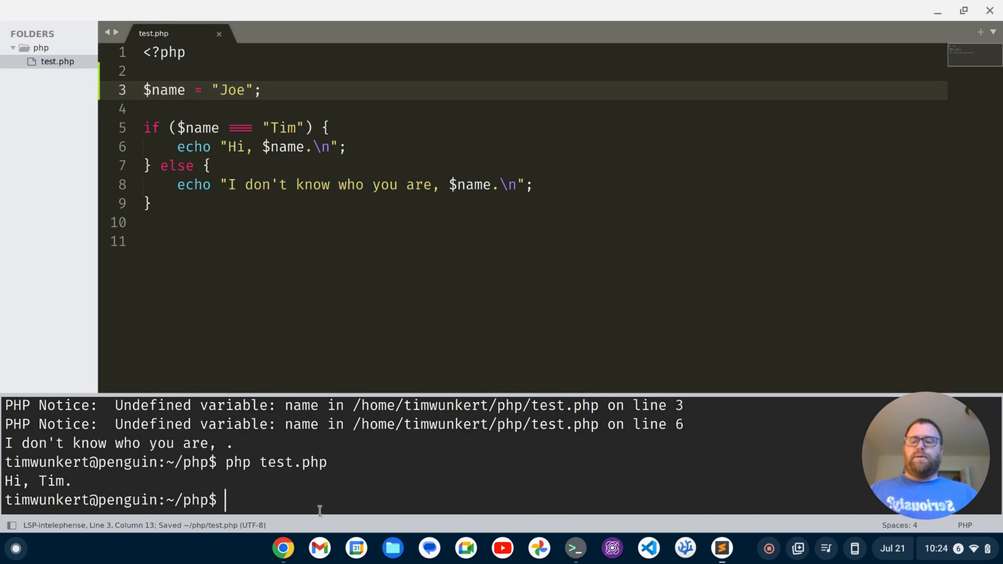
pyautogui.write('php test.php')
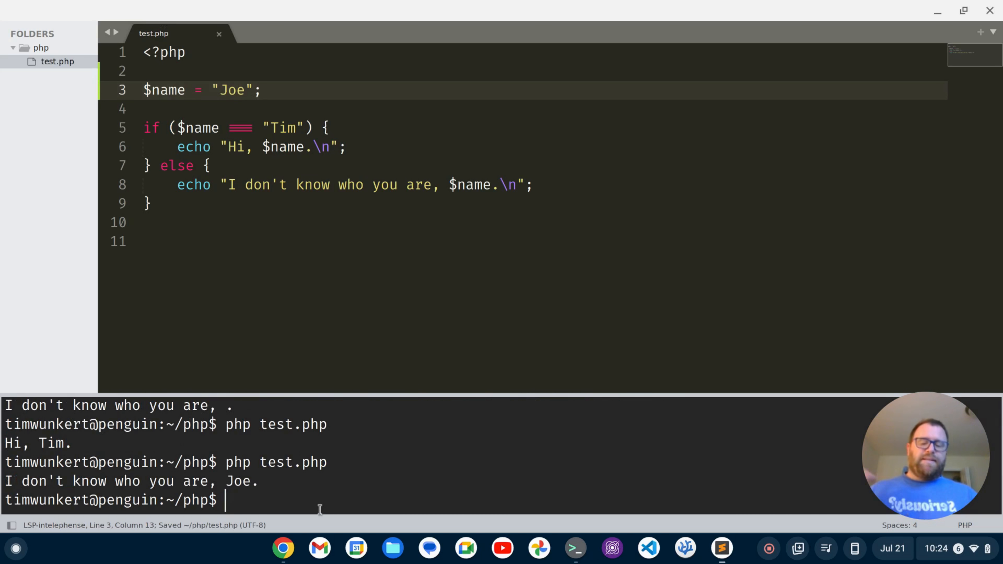